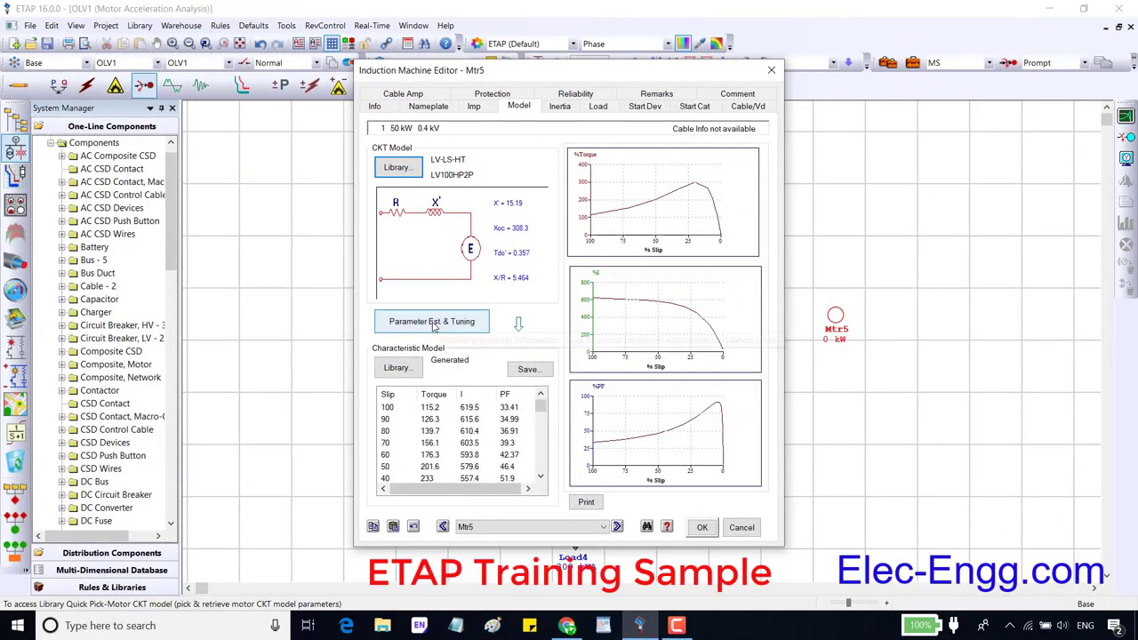
# - Bring up Parameter Estimation & Tuning for motor Mtr5's circuit model from its nameplate data
pyautogui.click(432, 320)
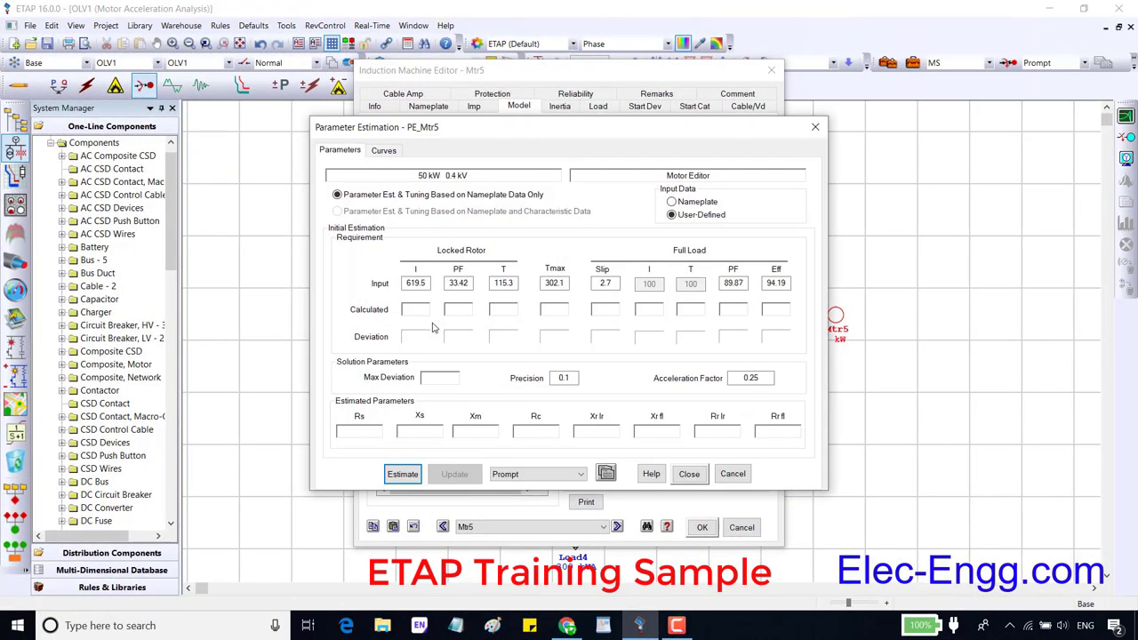
pyautogui.moveTo(519, 206)
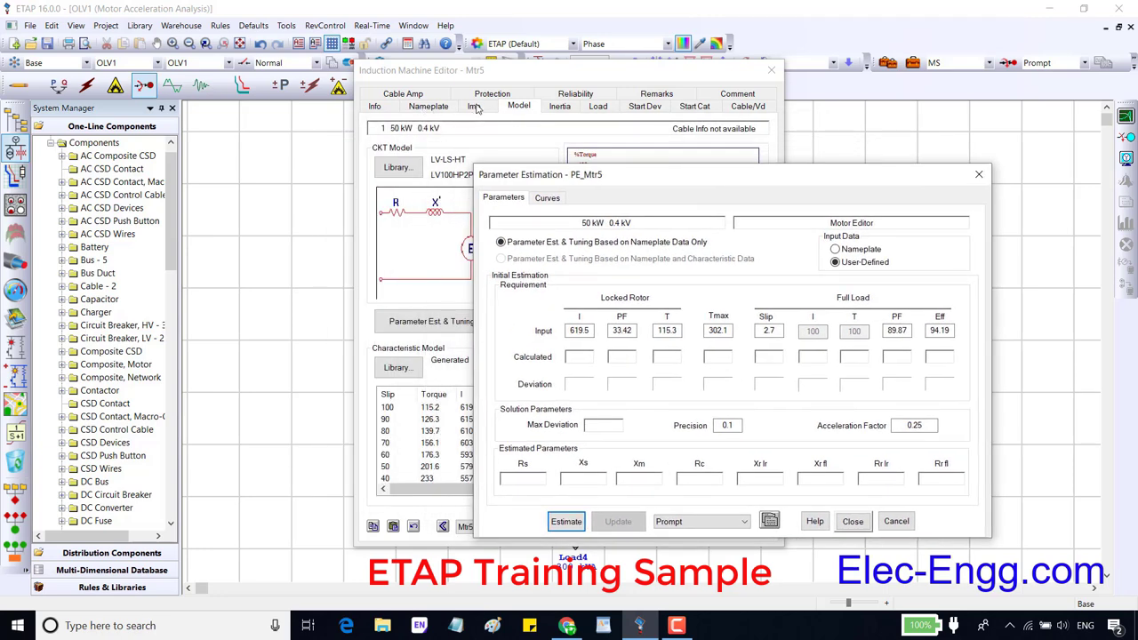
pyautogui.click(811, 329)
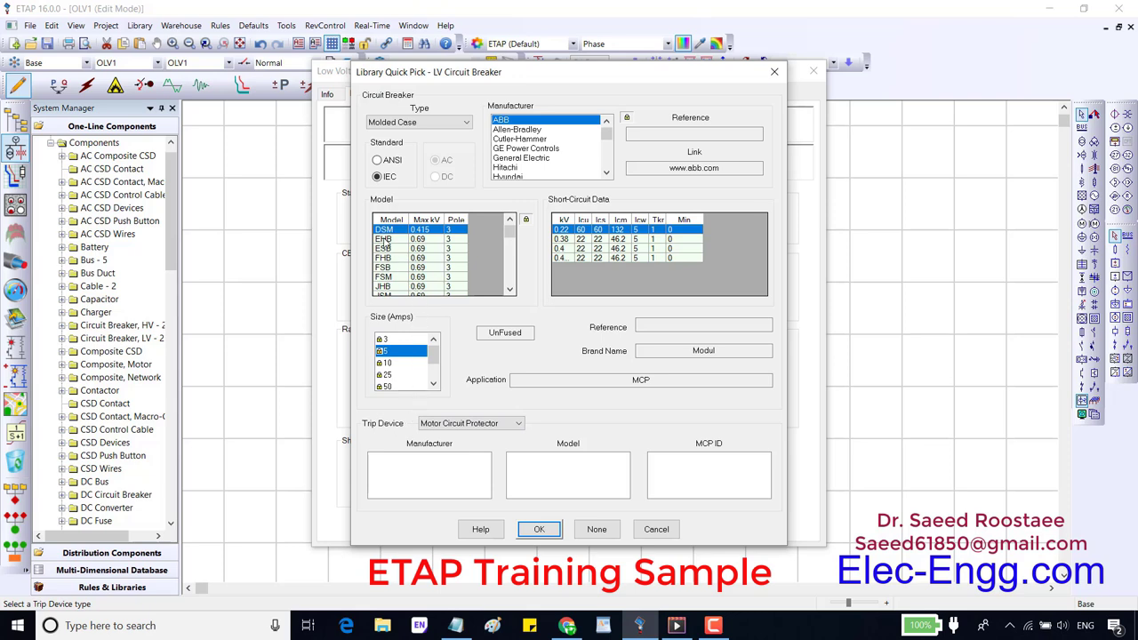
# - Browse ABB molded-case IEC breaker models and sizes in the LV breaker library pick, settling on a thermal-magnetic model
pyautogui.click(384, 238)
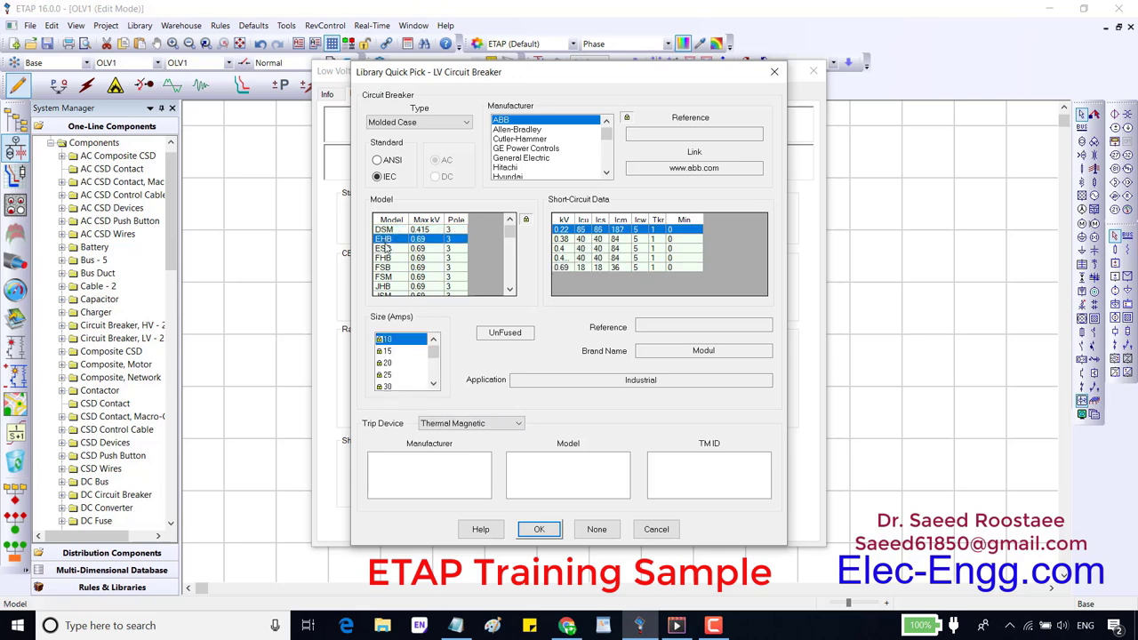
pyautogui.click(384, 277)
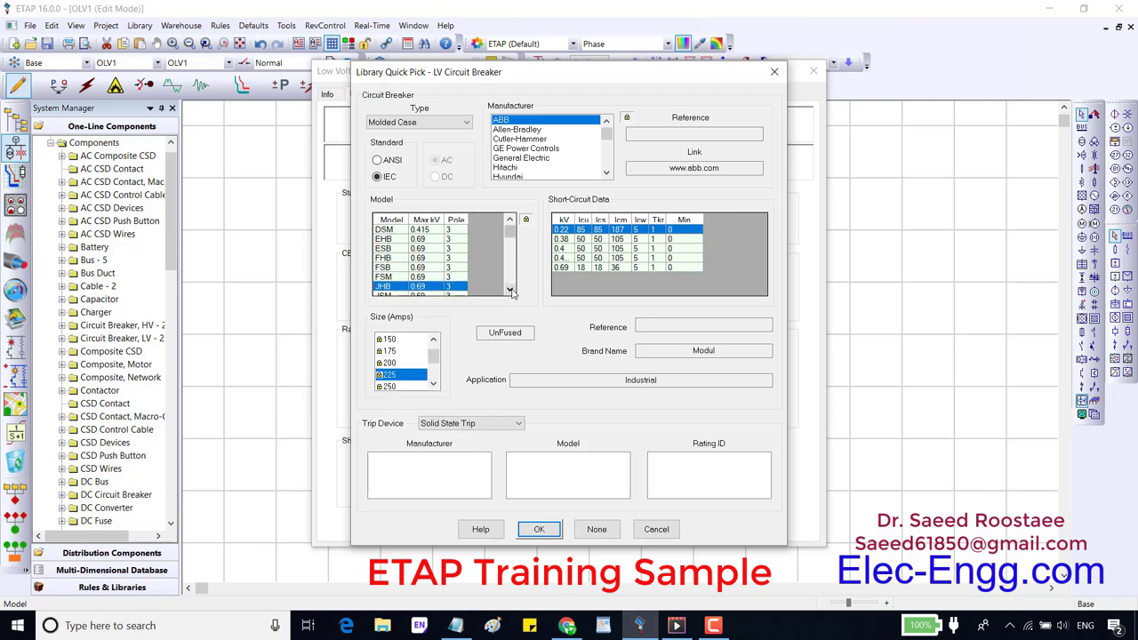
pyautogui.click(509, 292)
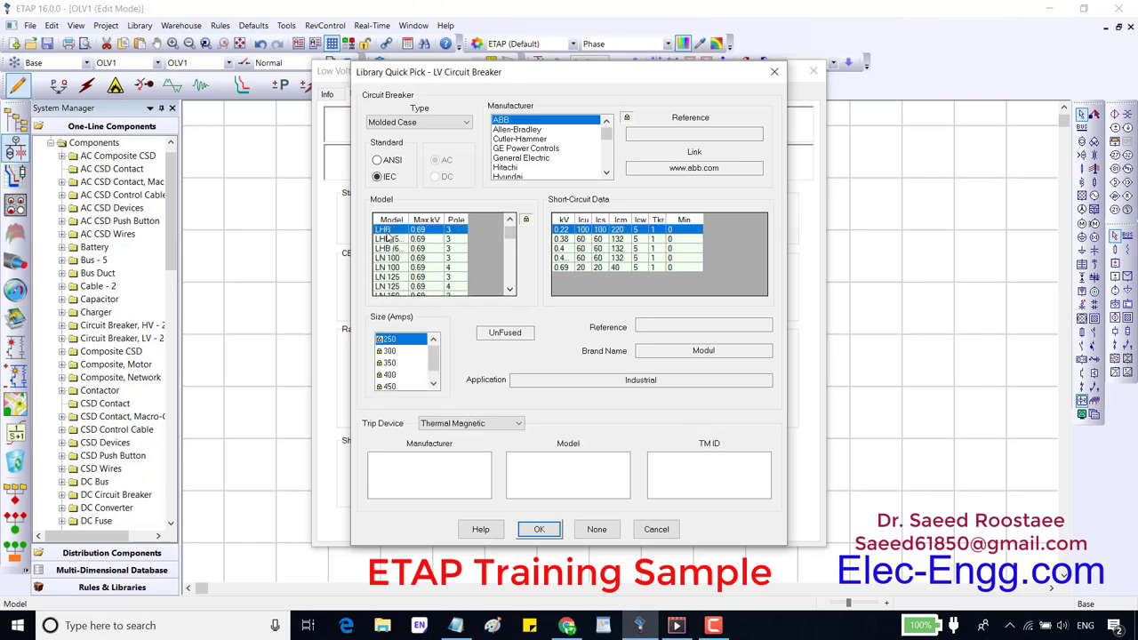
pyautogui.click(539, 530)
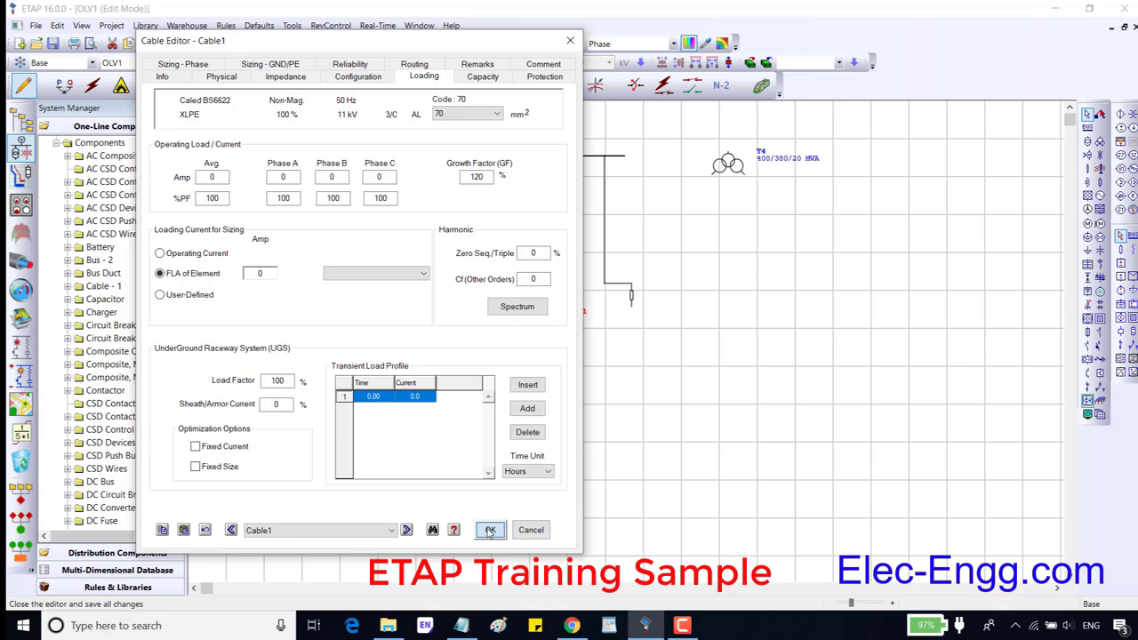
# - Show Cable1's loading page with operating load, growth factor and raceway settings
pyautogui.click(491, 530)
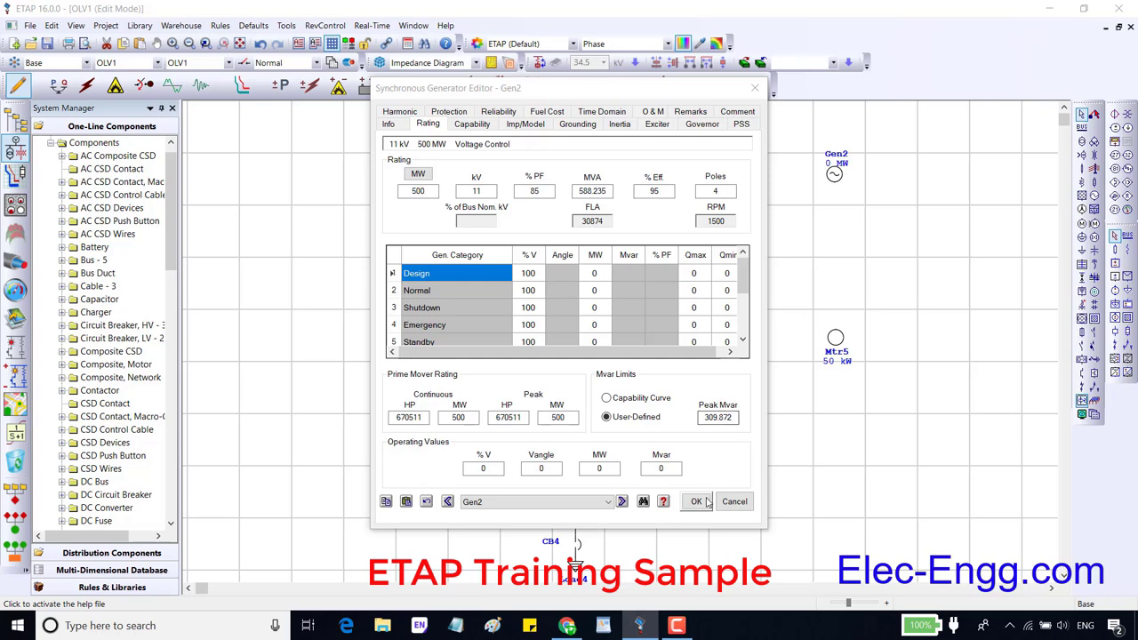
# - Accept Gen2's 500 MW, 11 kV rating data and close the generator editor
pyautogui.click(697, 502)
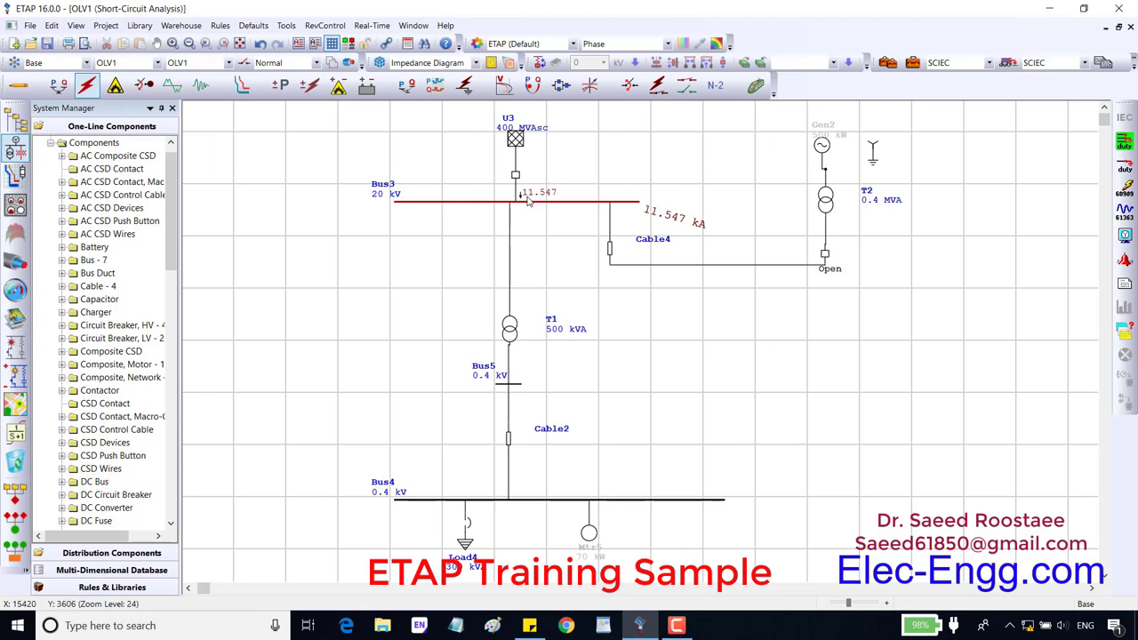
pyautogui.moveTo(533, 203)
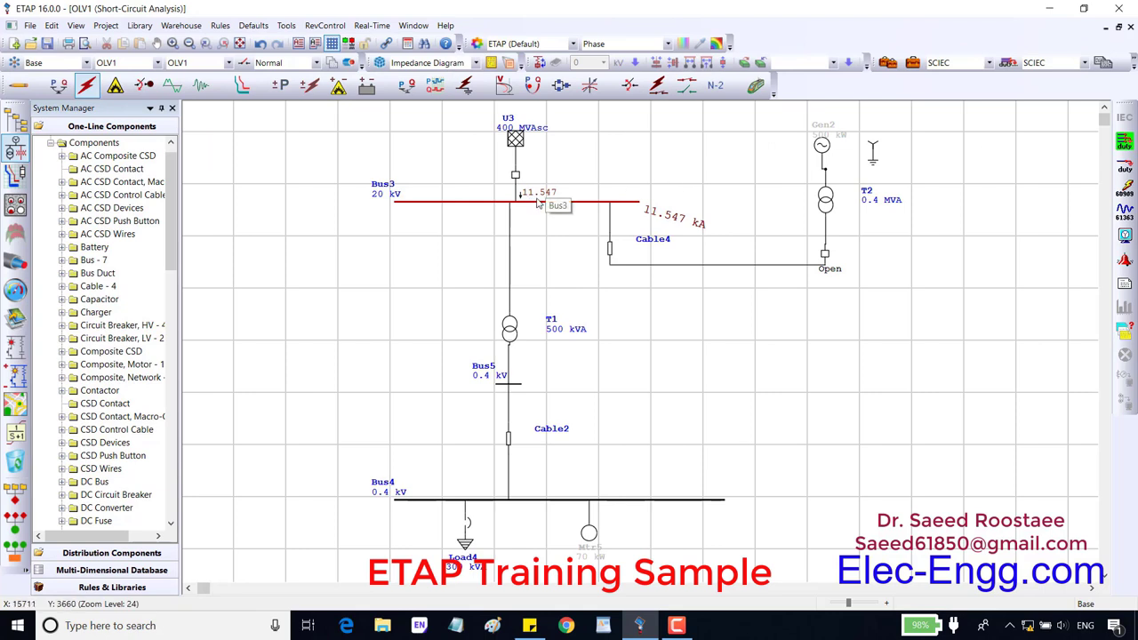
pyautogui.moveTo(544, 199)
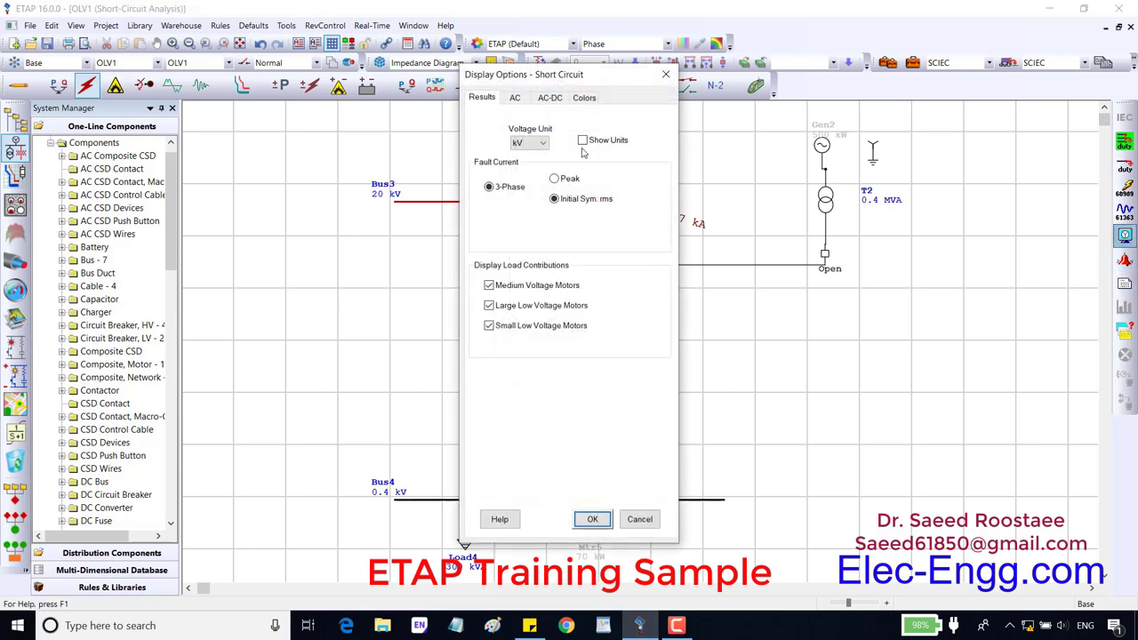
# - Enable Show Units so the Bus3 fault reads 11.547 kA, then select an element on the one-line
pyautogui.click(593, 520)
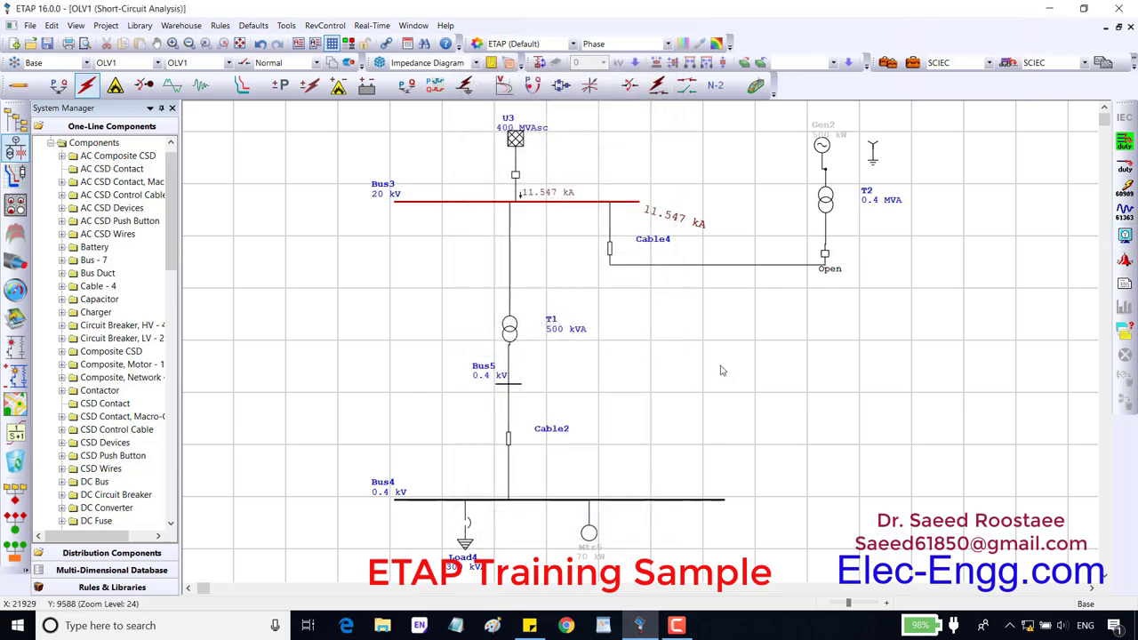
pyautogui.moveTo(569, 199)
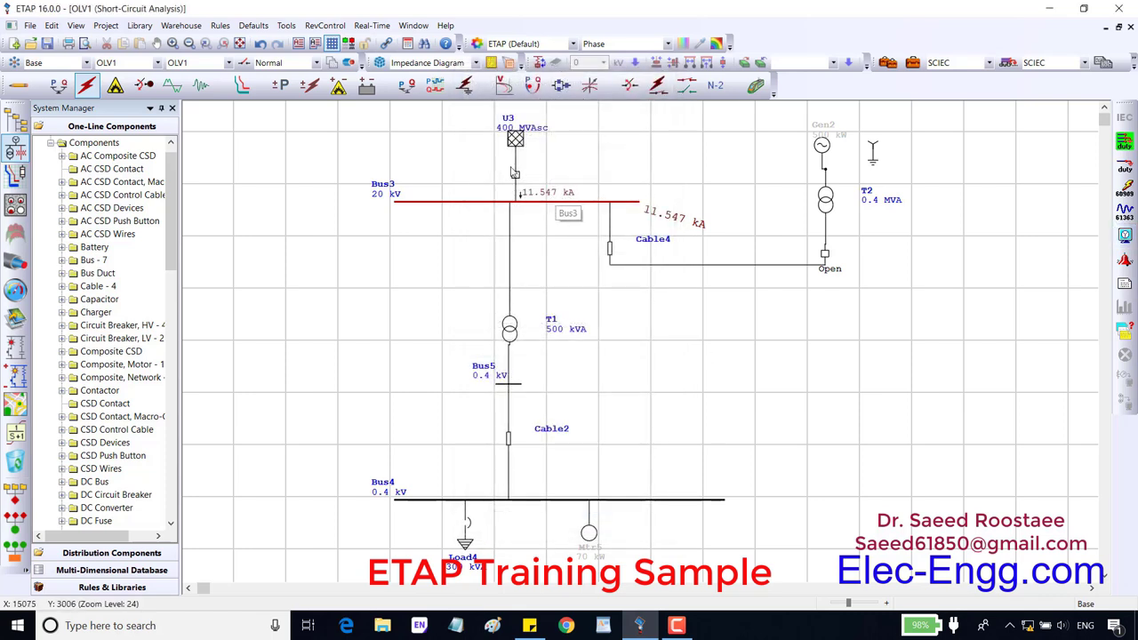
pyautogui.doubleClick(515, 139)
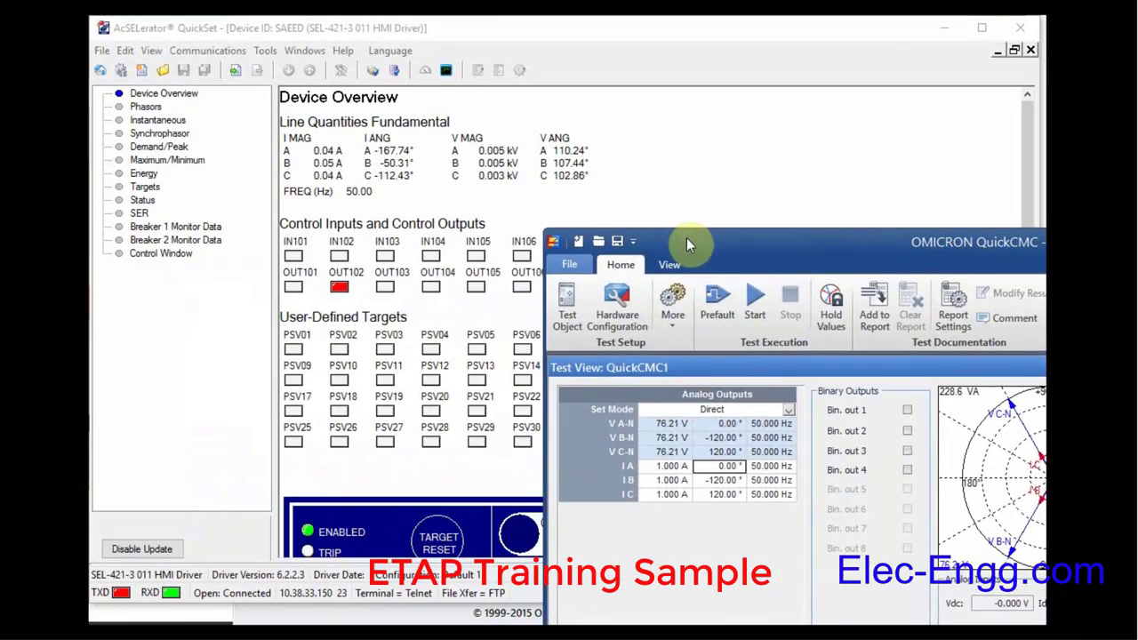
# - Start QuickCMC outputting the set analog test voltages and currents to the relay
pyautogui.click(754, 302)
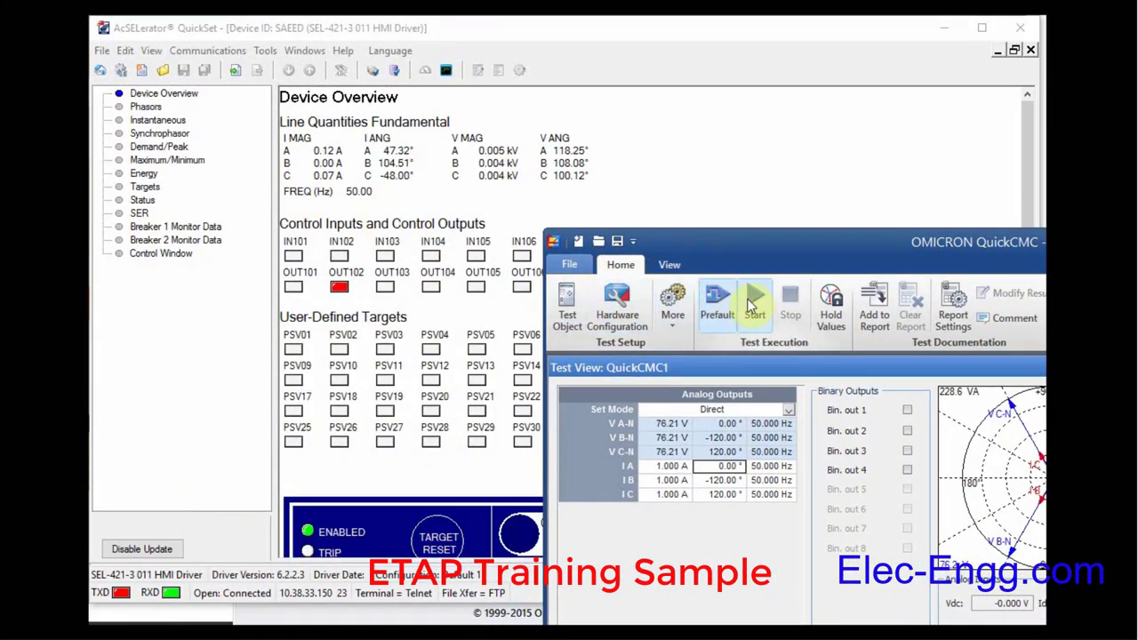
pyautogui.click(754, 306)
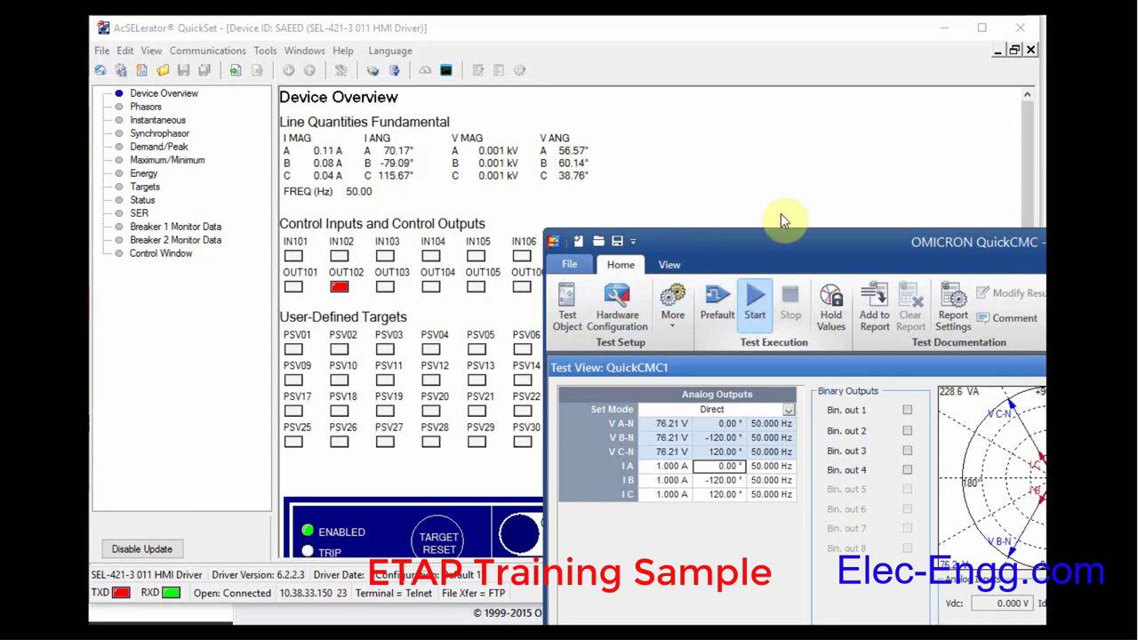
pyautogui.click(754, 302)
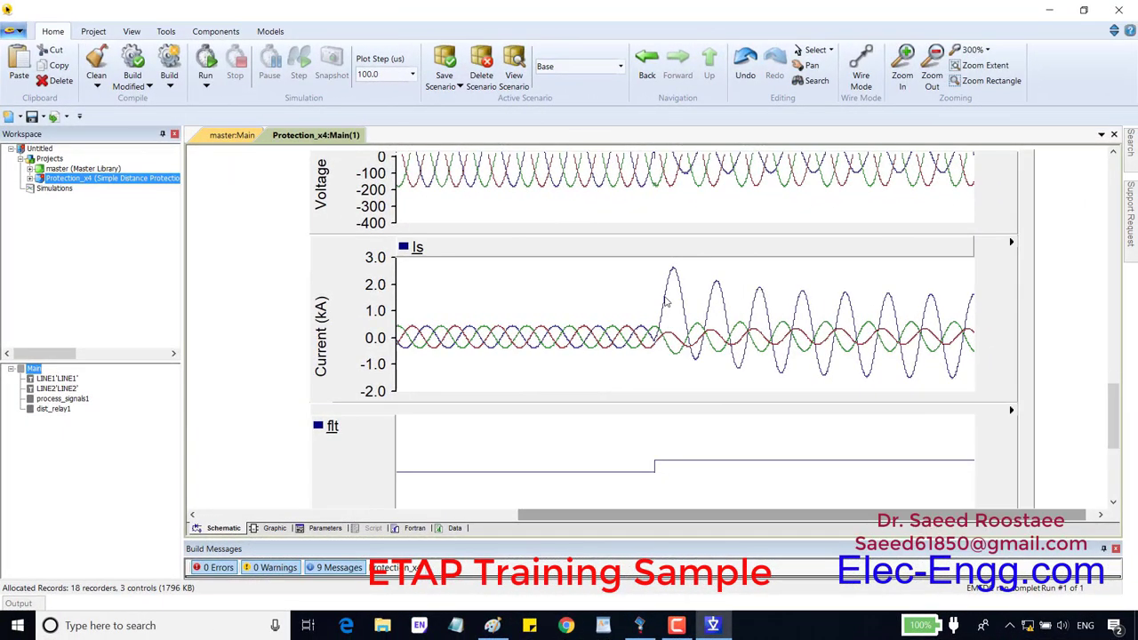
pyautogui.moveTo(379, 274)
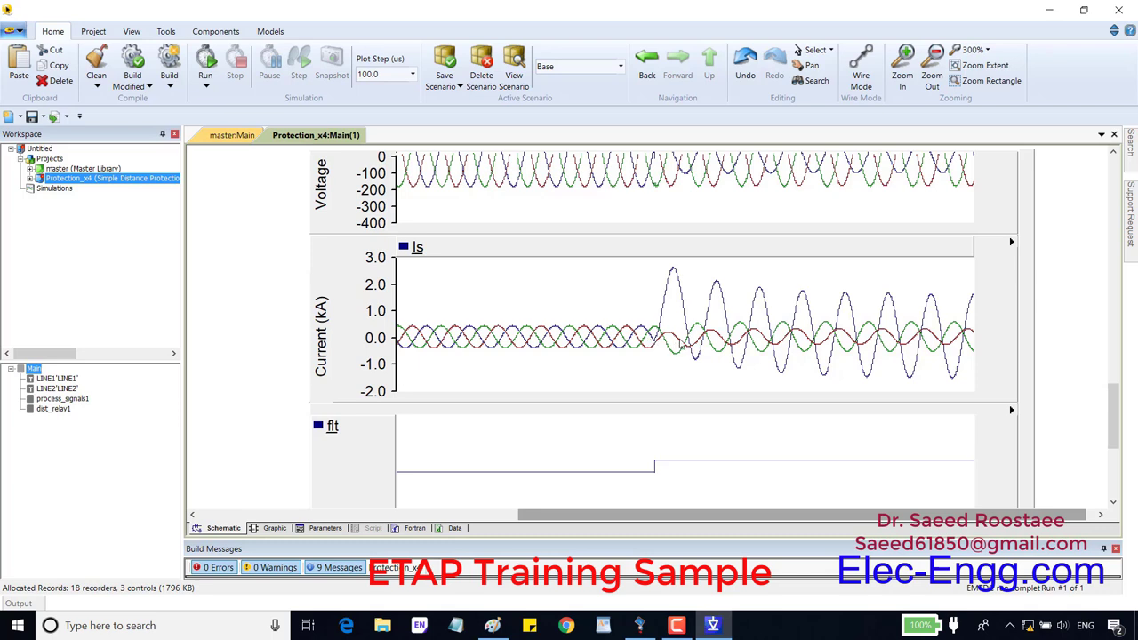
pyautogui.moveTo(685, 345)
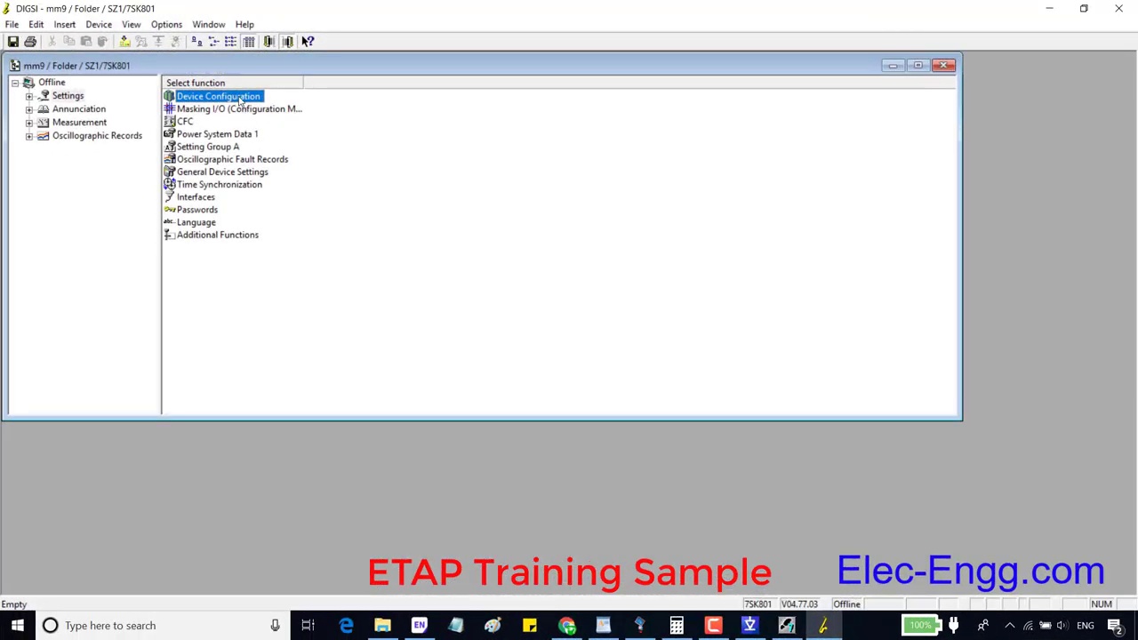
# - Show the 7SK801 relay's Functional Scope listing each protection function's enabled state
pyautogui.doubleClick(217, 96)
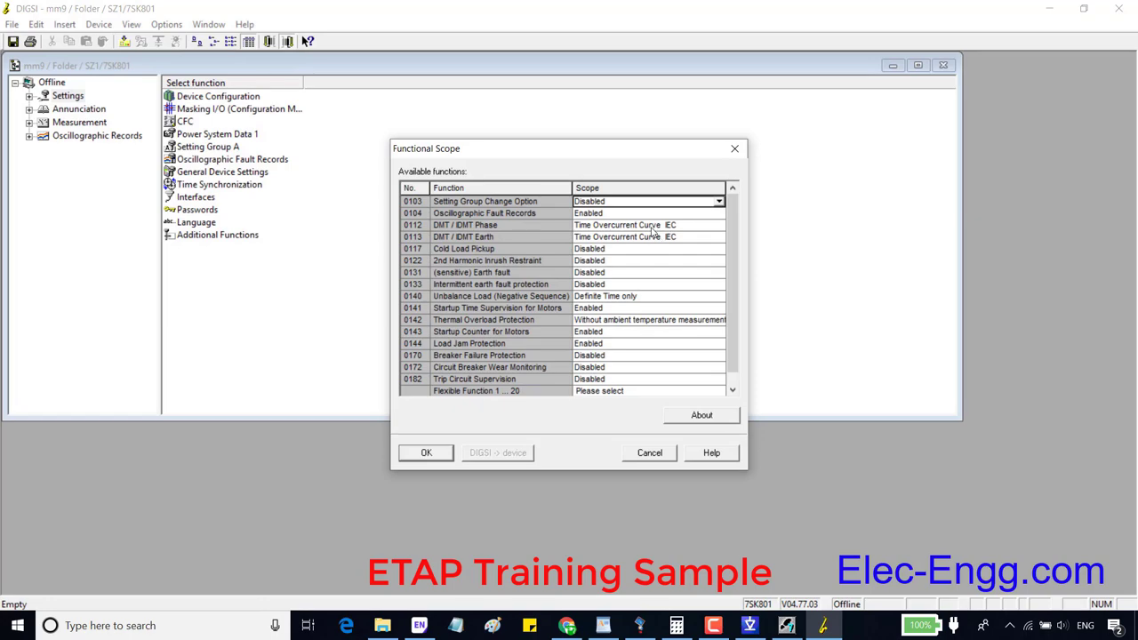
pyautogui.moveTo(562, 231)
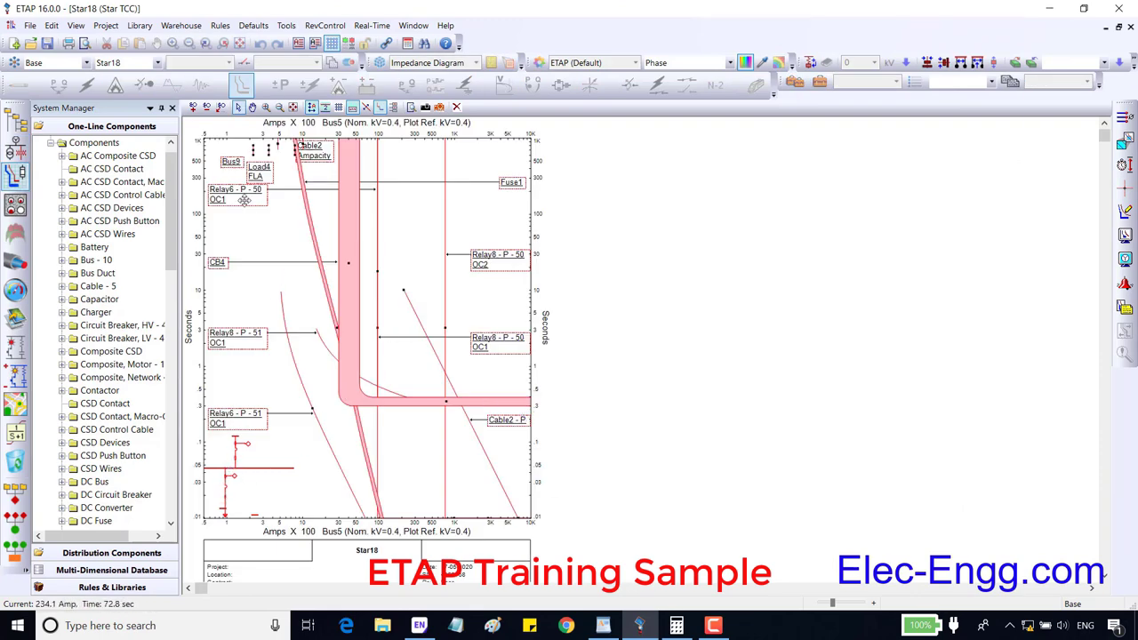
# - Display the Star TCC view for Bus5 with its relay, fuse and cable coordination curves
pyautogui.click(194, 107)
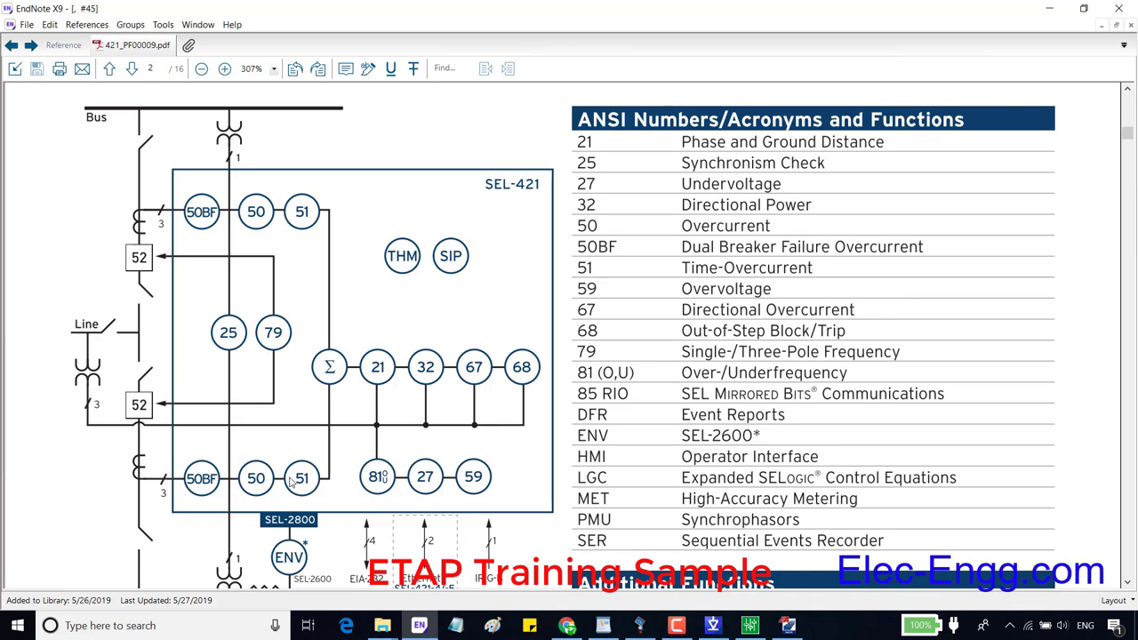
pyautogui.moveTo(336, 431)
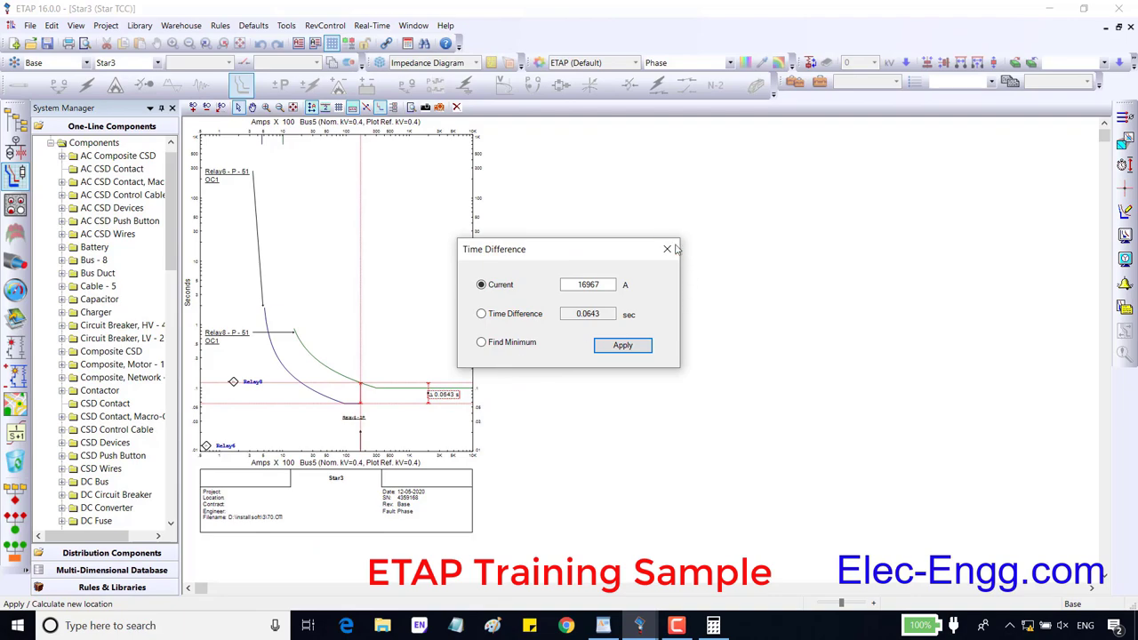
# - Apply 16967 A in Time Difference to get about 0.0643 s between the two relay curves
pyautogui.click(622, 345)
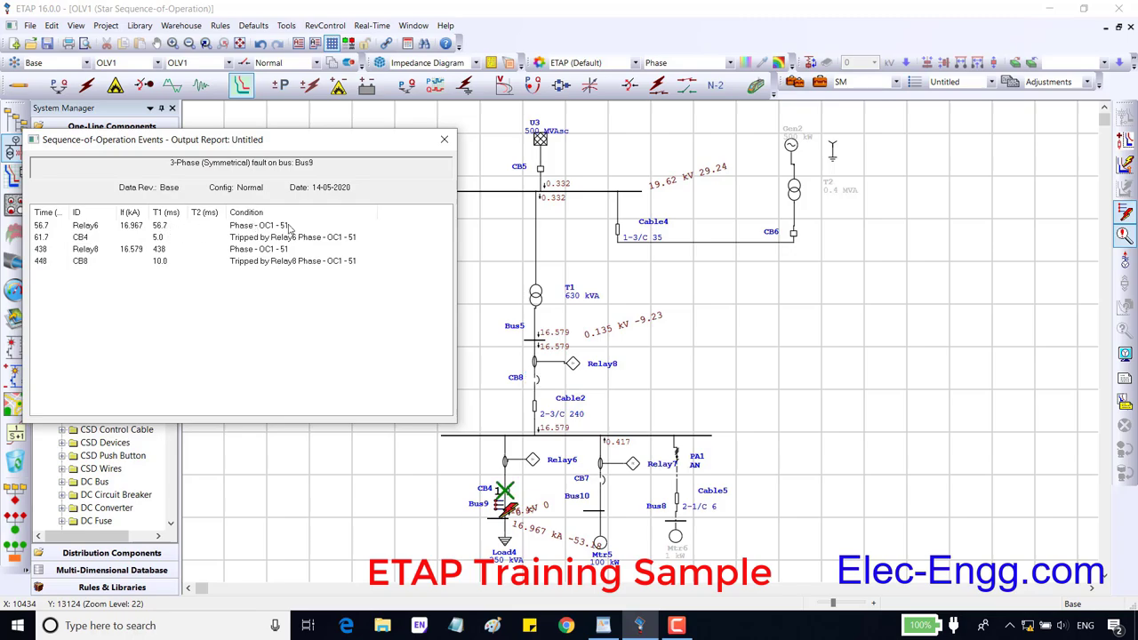
# - Close the Bus9 three-phase fault sequence-of-operation report and select a relay on the diagram
pyautogui.click(445, 139)
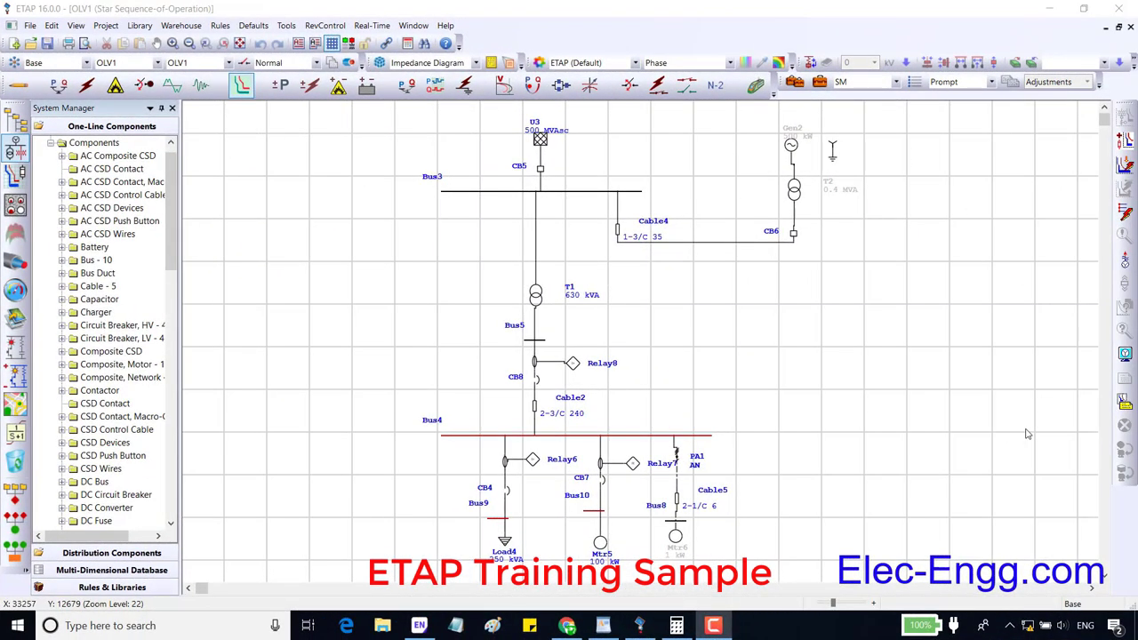
pyautogui.moveTo(533, 466)
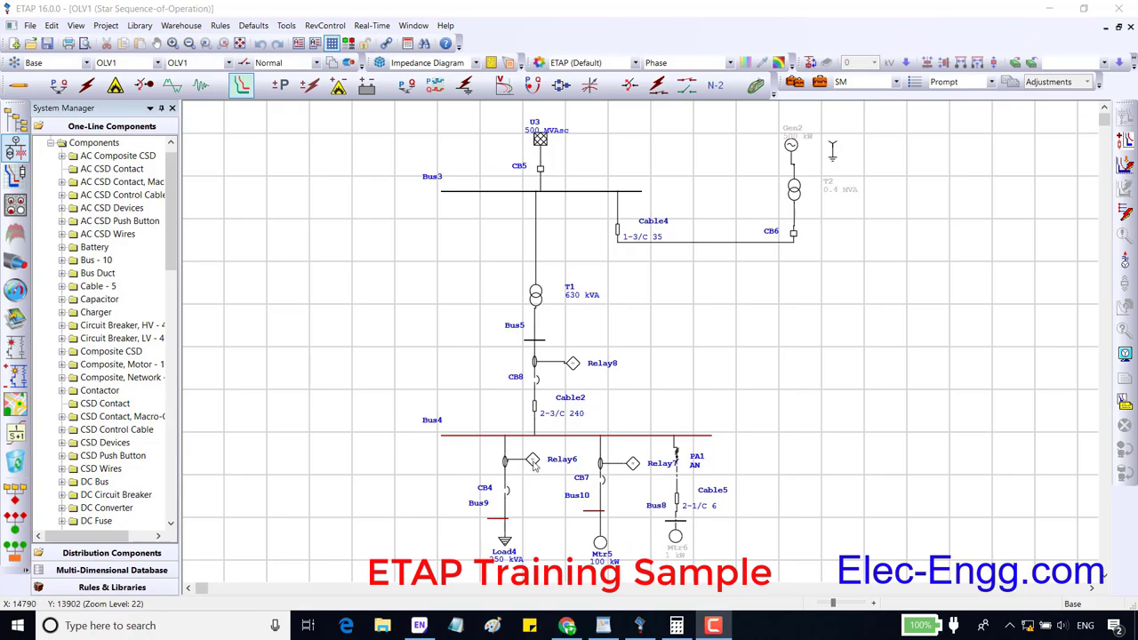
pyautogui.doubleClick(534, 459)
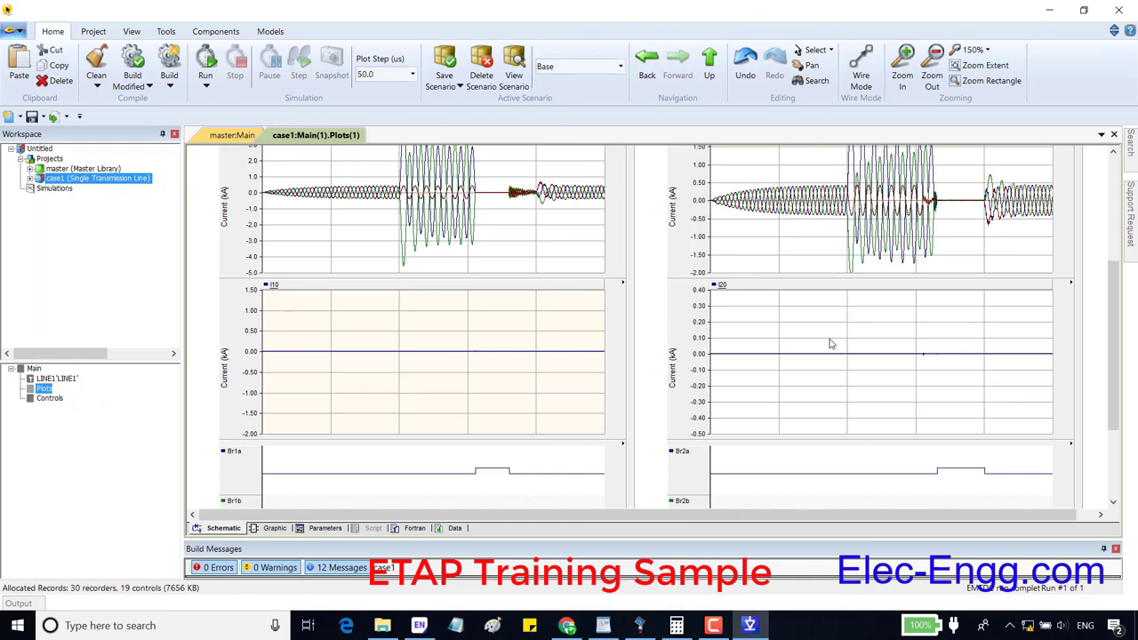
pyautogui.moveTo(772, 355)
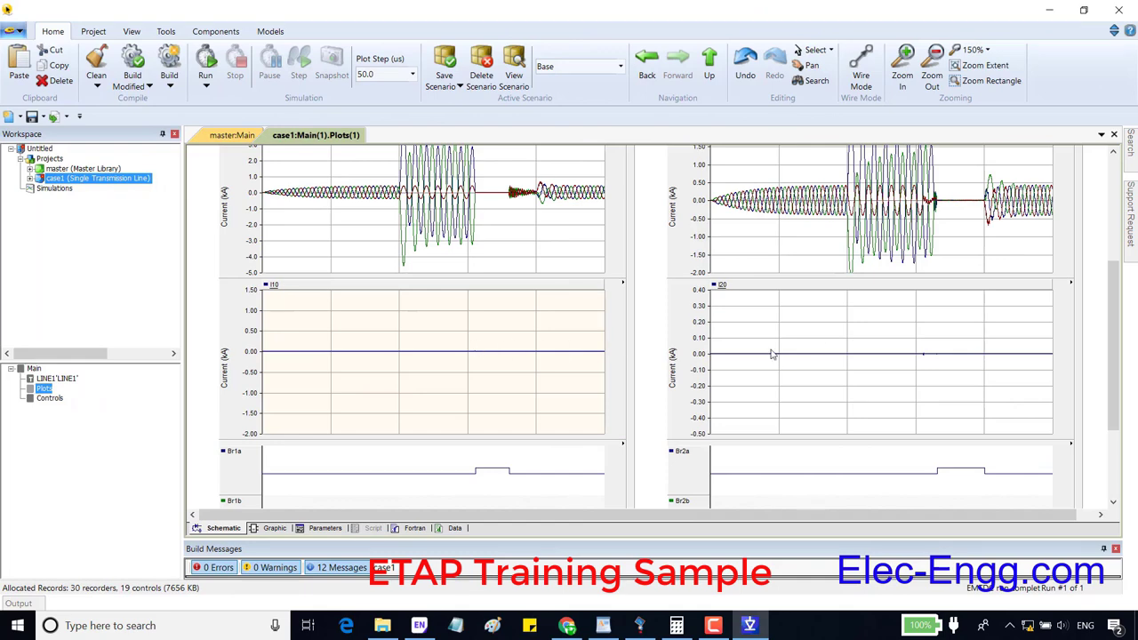
pyautogui.moveTo(400, 338)
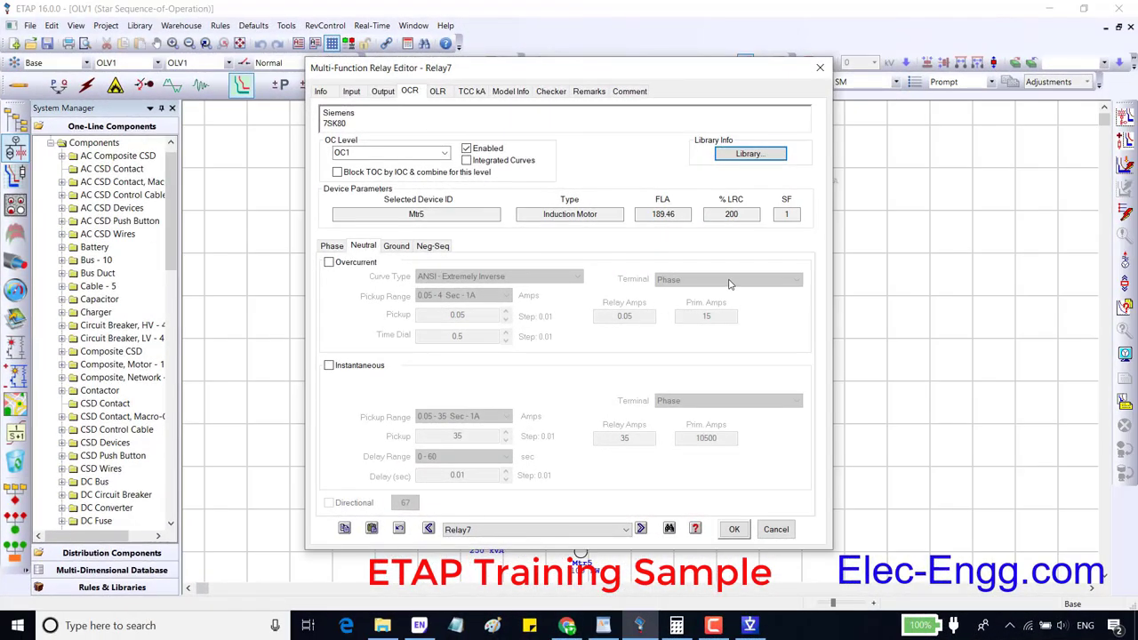
# - View Relay7's CT5 phase and CT7 ground current inputs, then move to Relay6's settings
pyautogui.click(329, 261)
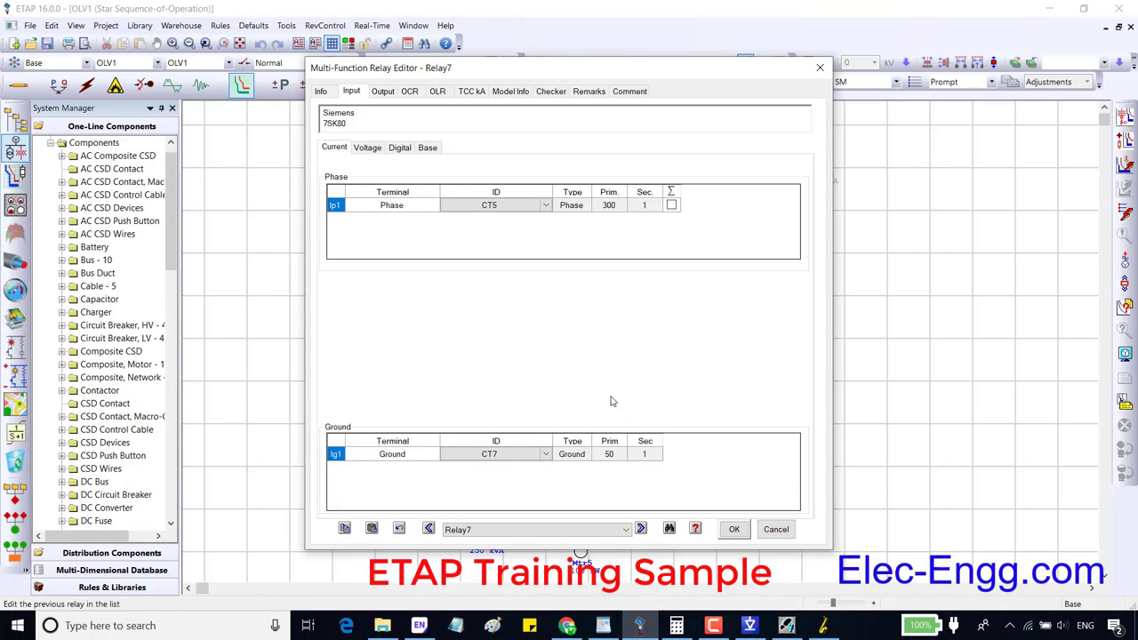
pyautogui.click(409, 91)
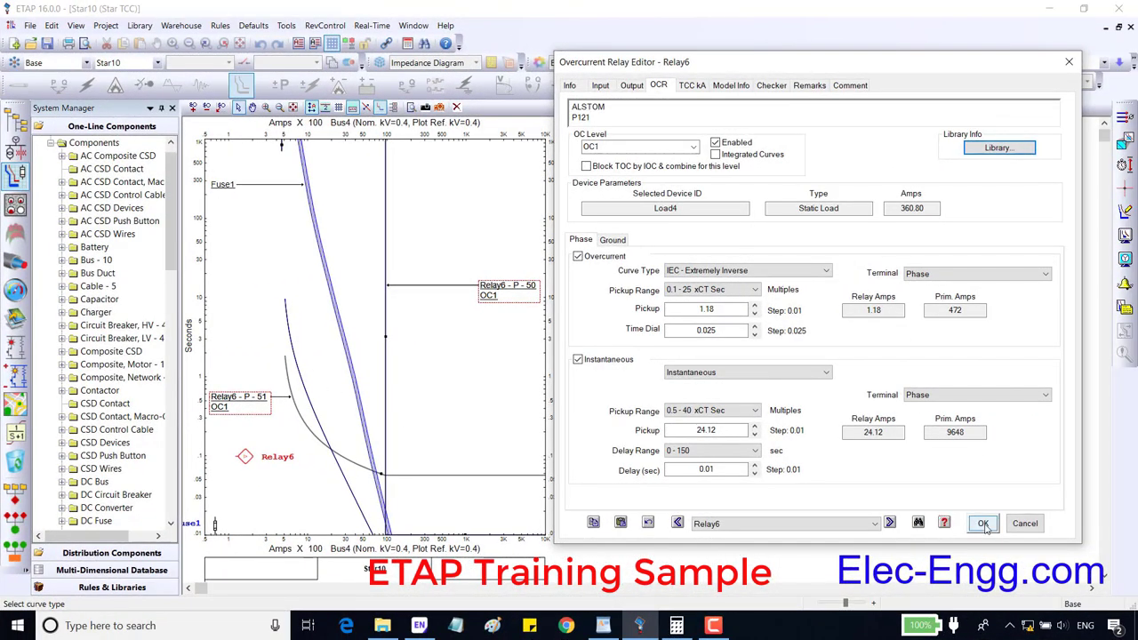
# - Confirm Relay6's IEC extremely inverse and instantaneous settings and close the editor
pyautogui.click(983, 523)
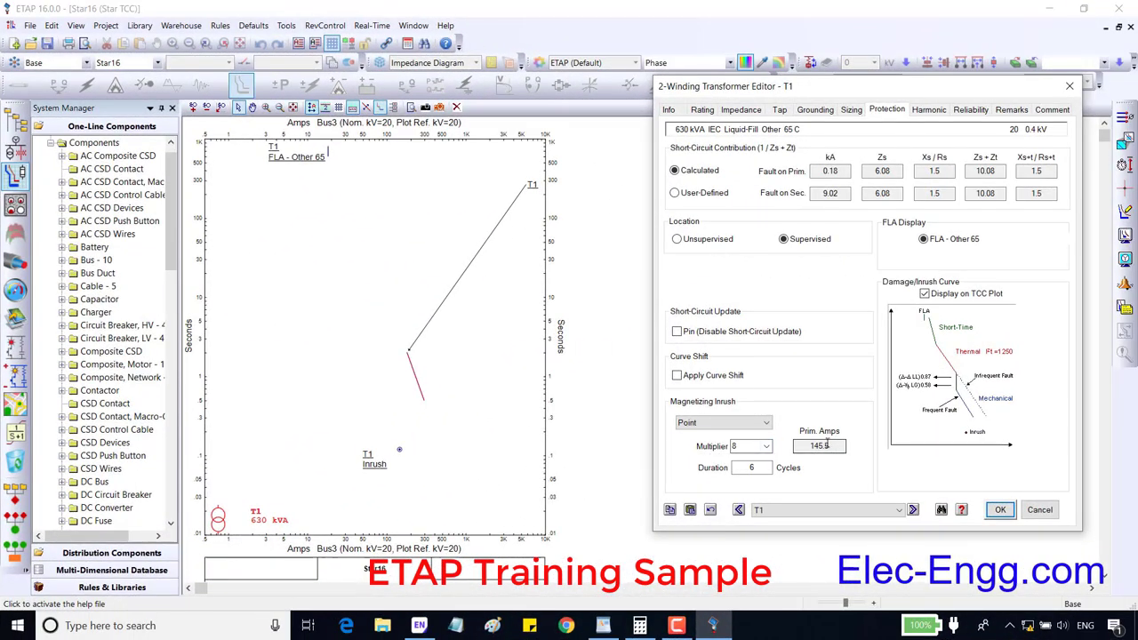
pyautogui.moveTo(817, 444)
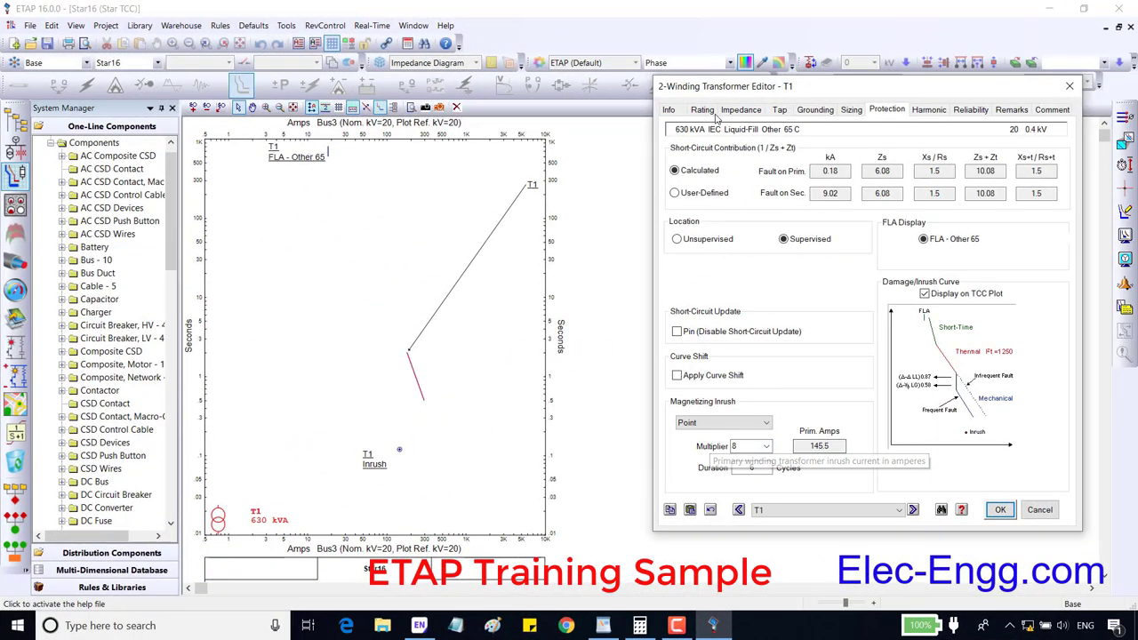
# - Review T1's 630 kVA, 20/0.4 kV ratings and further transformer data pages
pyautogui.click(700, 110)
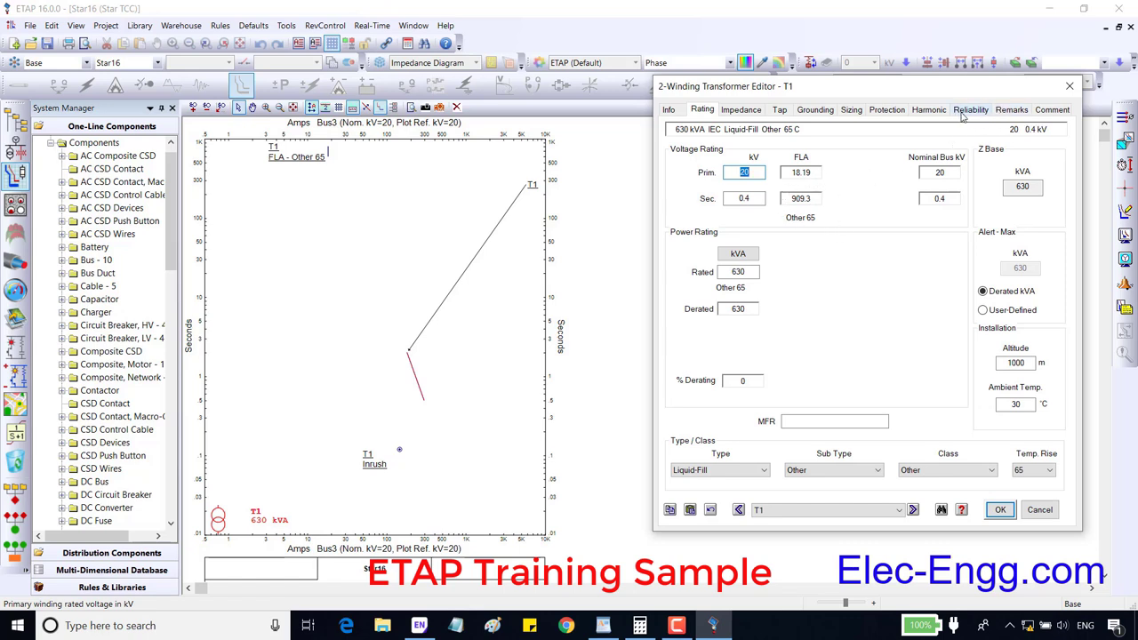
pyautogui.click(885, 111)
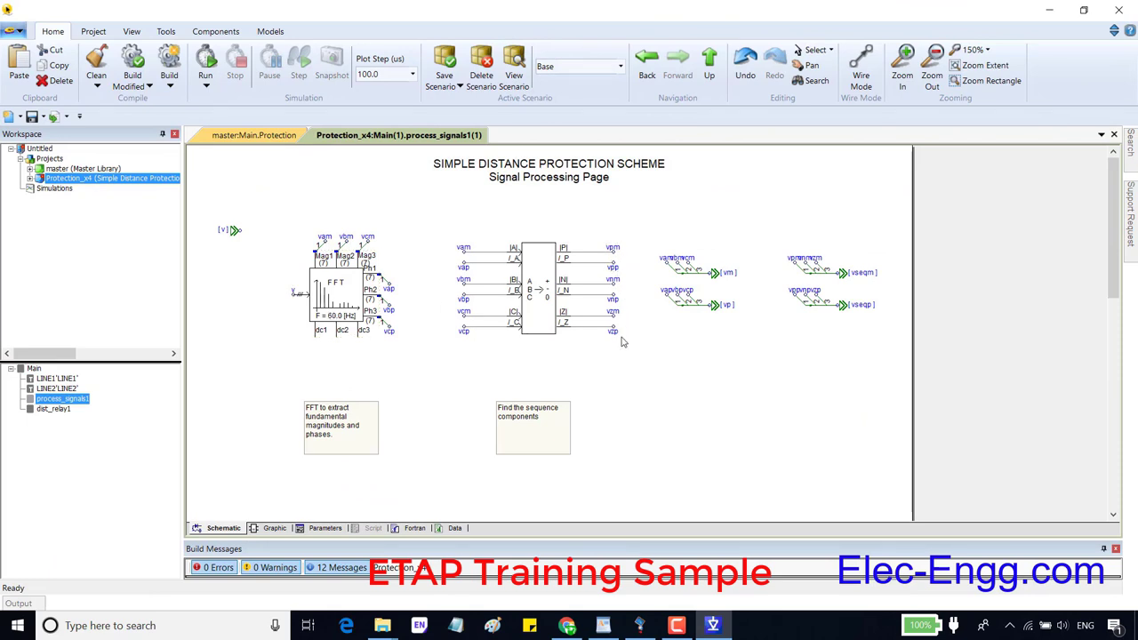
# - Scroll through the process_signals and dist_relay1 pages to reach the impedance and trip logic blocks
pyautogui.scroll(-3)
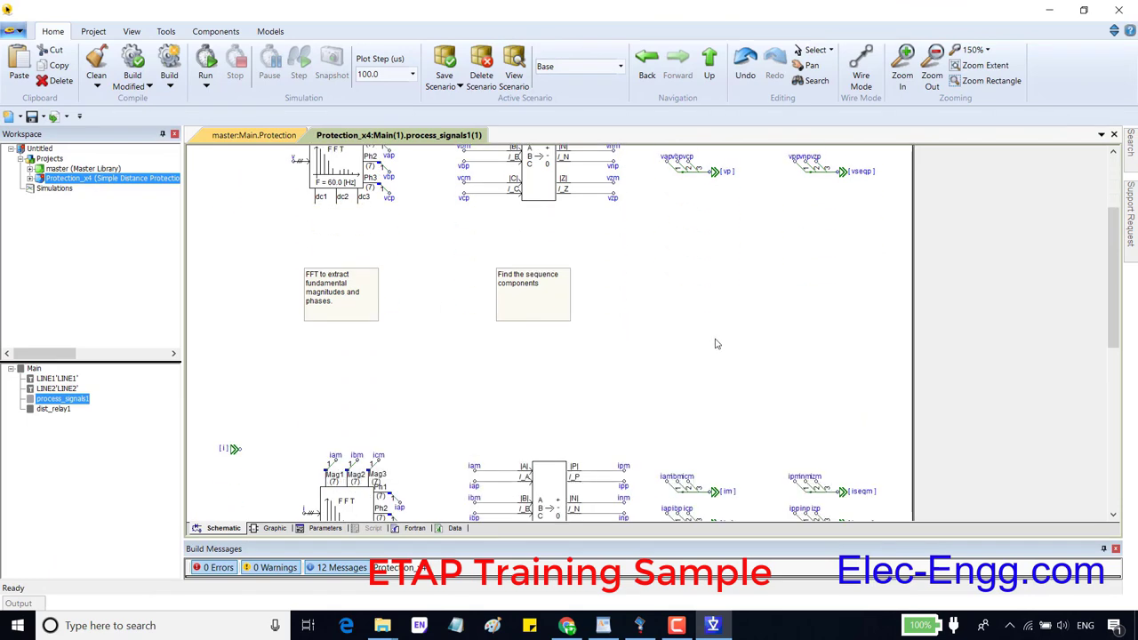
pyautogui.scroll(-3)
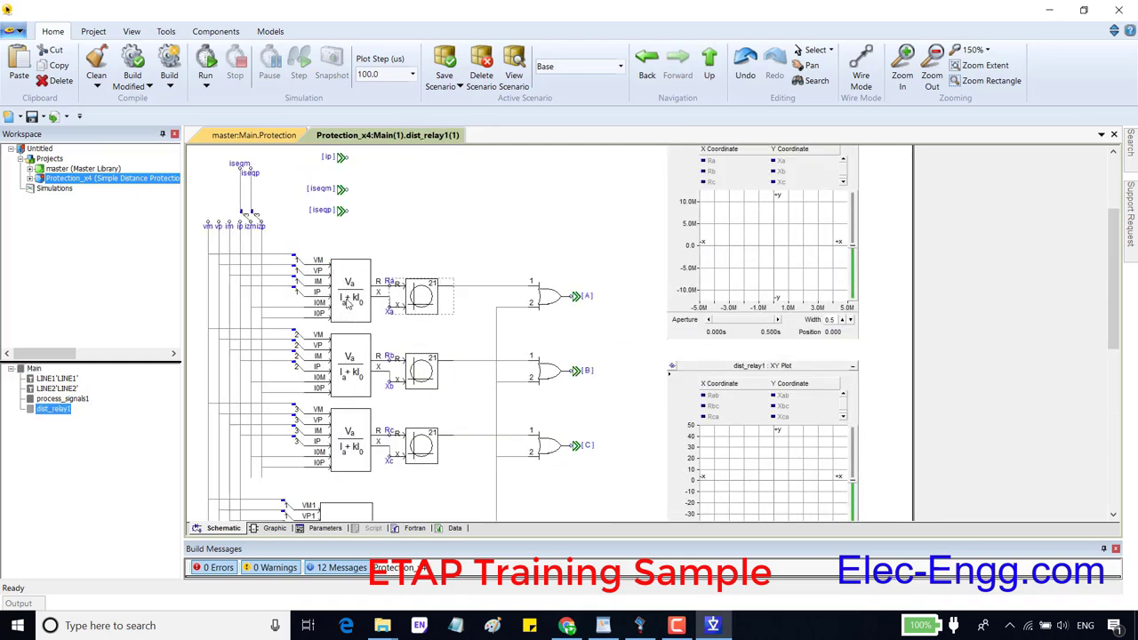
pyautogui.scroll(-3)
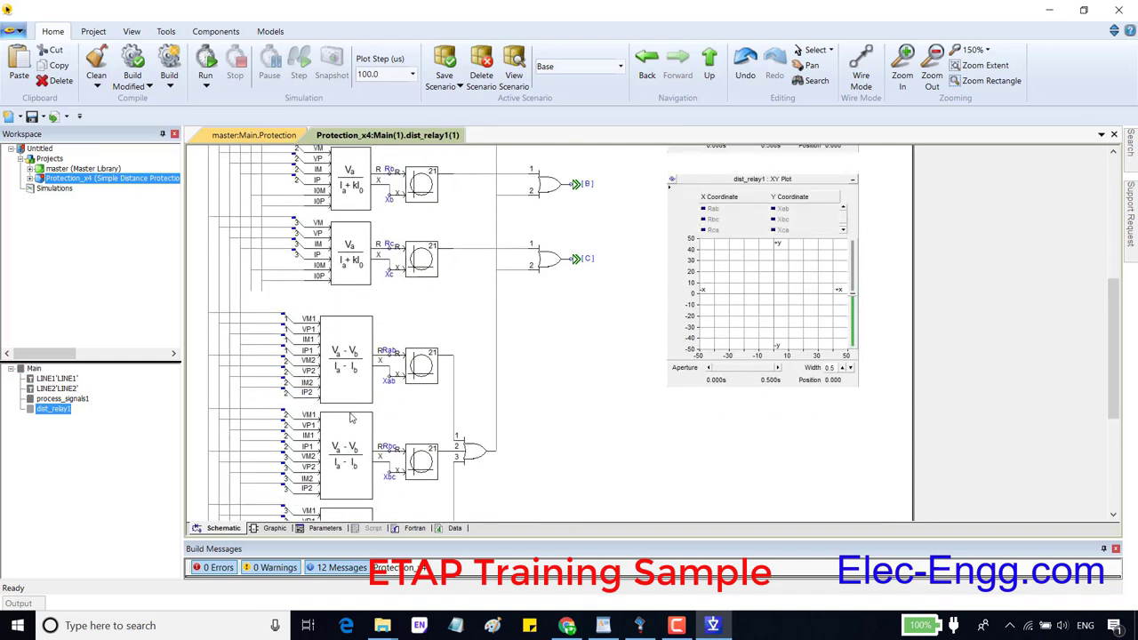